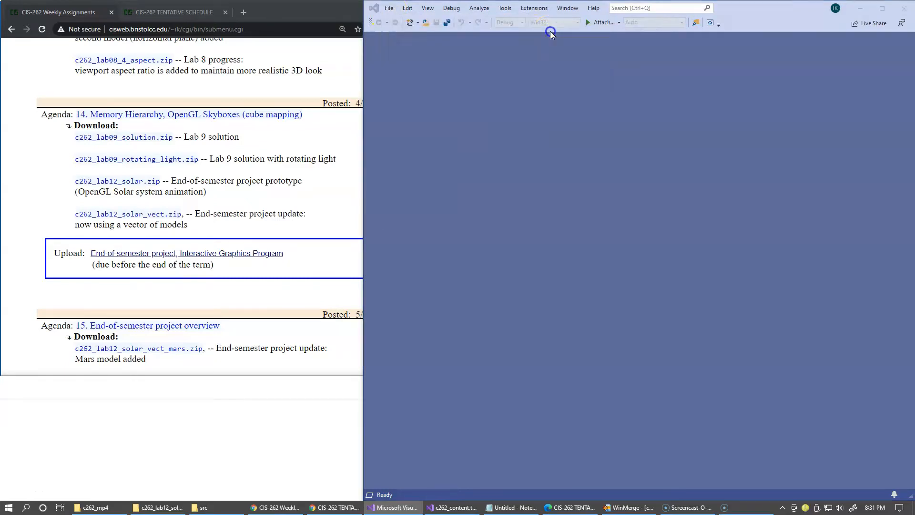
- Load c262_lab12_solar_vect.sln from the c262_lab12_solar_vect_mars folder via Open Project/Solution
{"action": "left_click", "coordinate": [411, 22]}
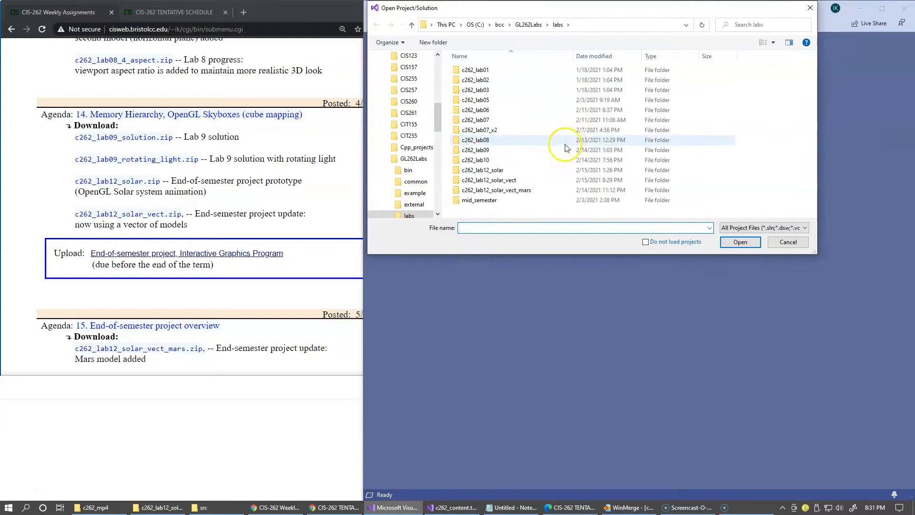
{"action": "mouse_move", "coordinate": [479, 153]}
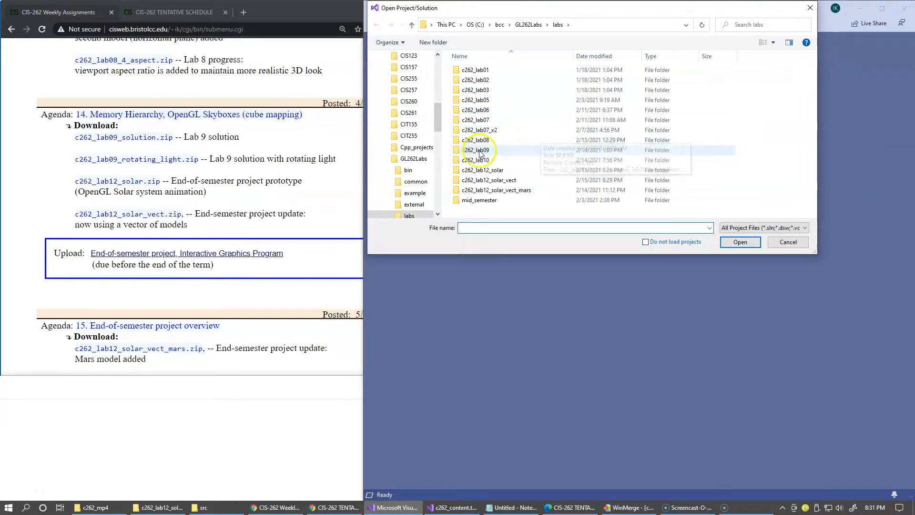
{"action": "mouse_move", "coordinate": [91, 359]}
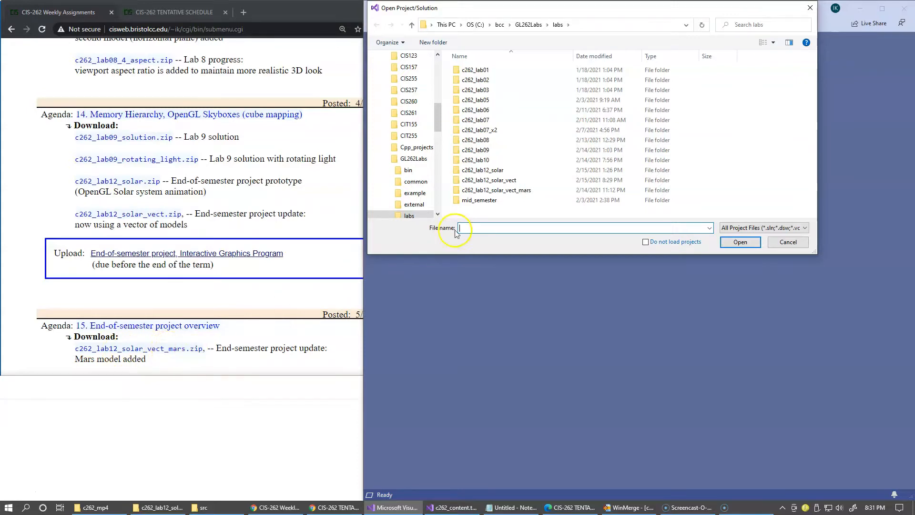
{"action": "mouse_move", "coordinate": [470, 190]}
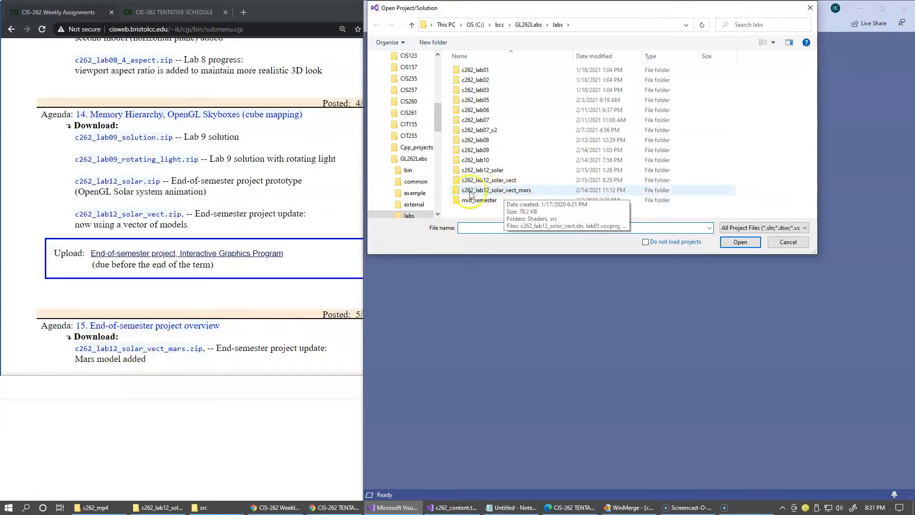
{"action": "double_click", "coordinate": [498, 190]}
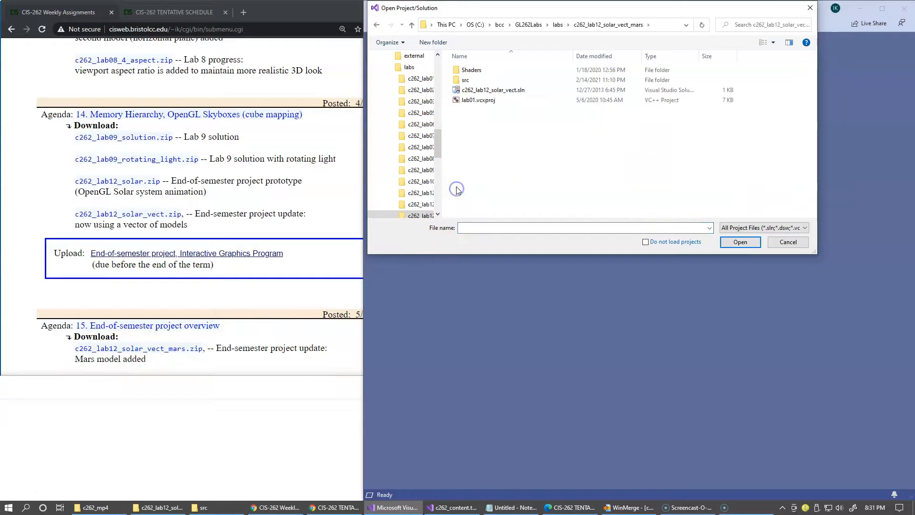
{"action": "left_click", "coordinate": [492, 90]}
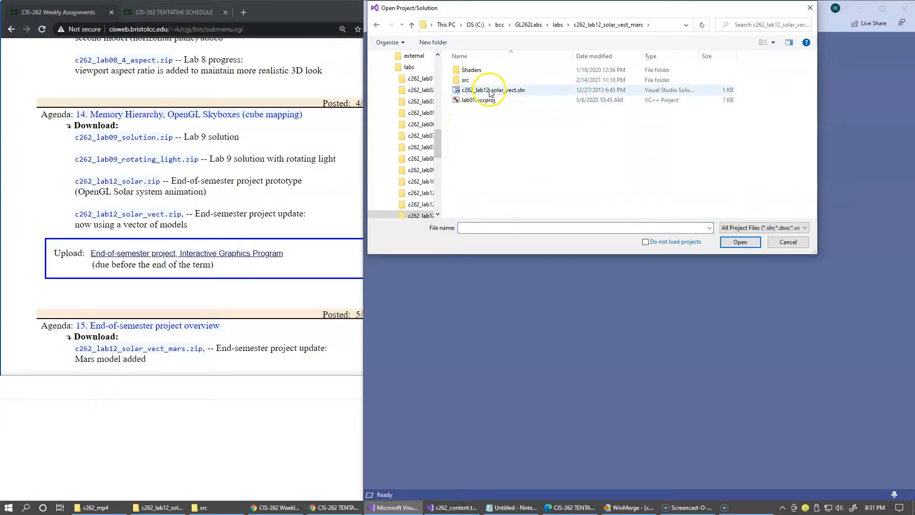
{"action": "left_click", "coordinate": [492, 90]}
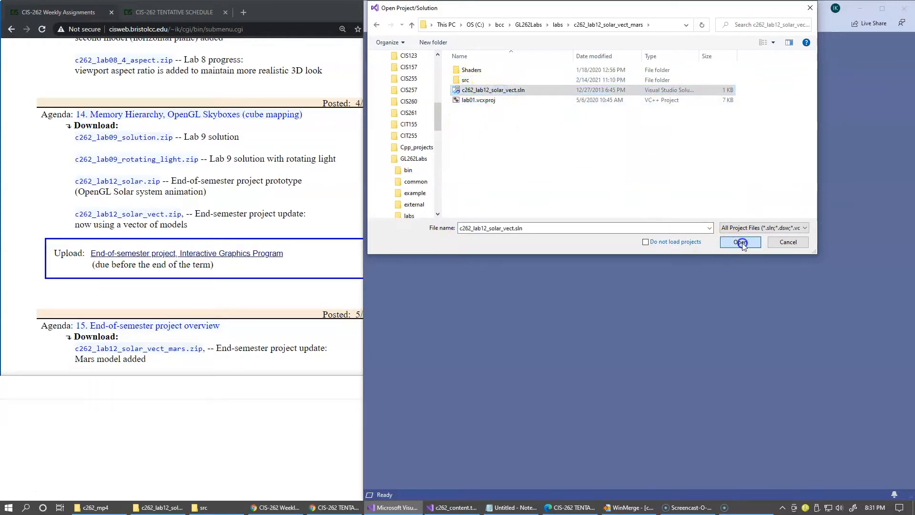
{"action": "left_click", "coordinate": [740, 241]}
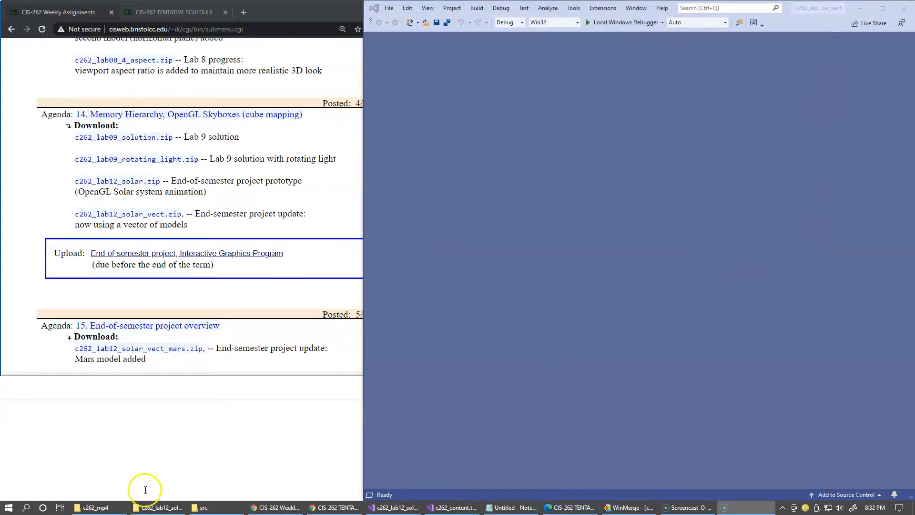
- View the Mars model setup block in c262_lab12_solar_vect.cpp, then return to the src folder
{"action": "left_click", "coordinate": [155, 507]}
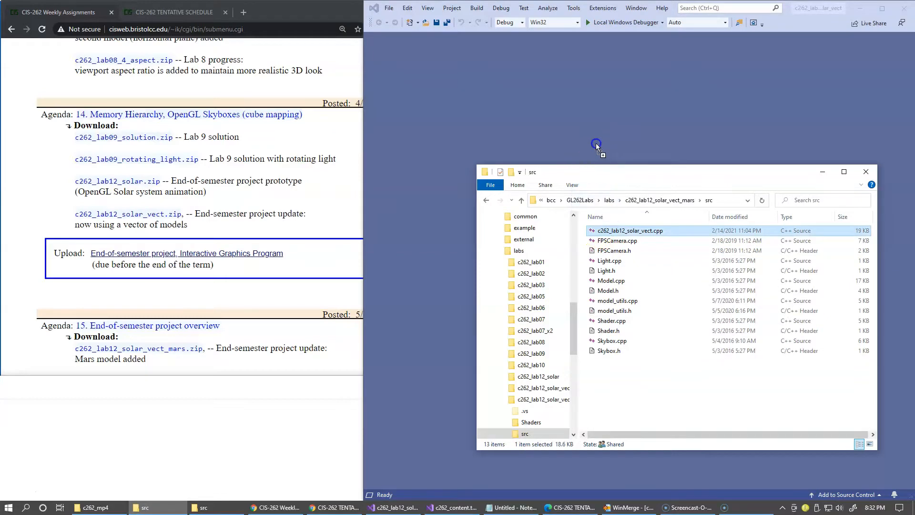
{"action": "double_click", "coordinate": [629, 230]}
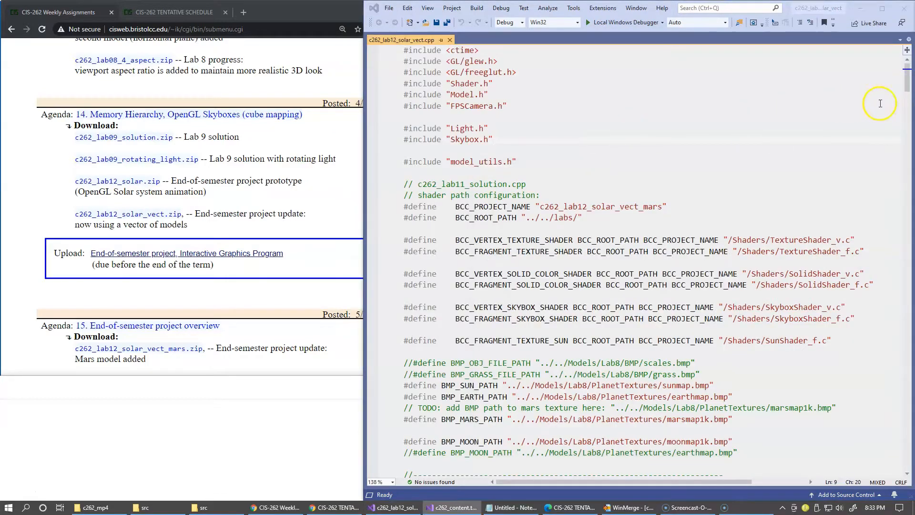
{"action": "scroll", "scroll_direction": "down", "scroll_amount": 3}
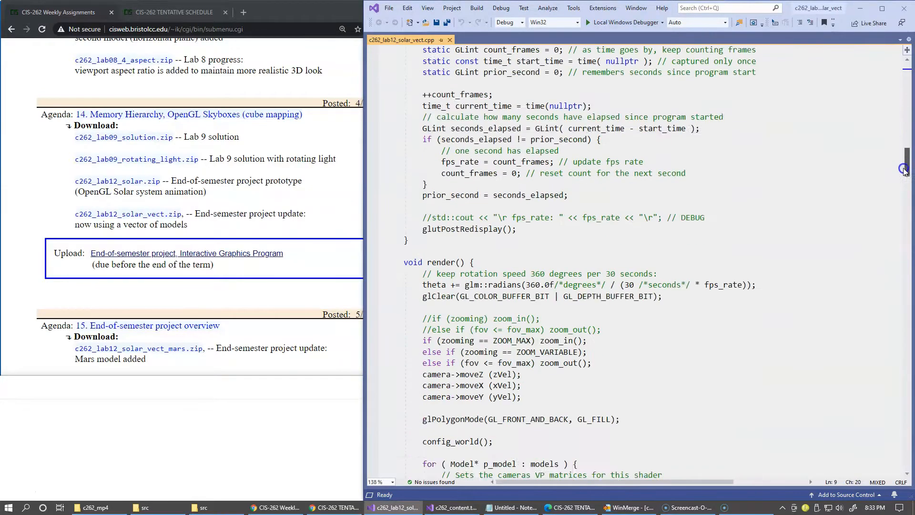
{"action": "scroll", "scroll_direction": "down", "scroll_amount": 3}
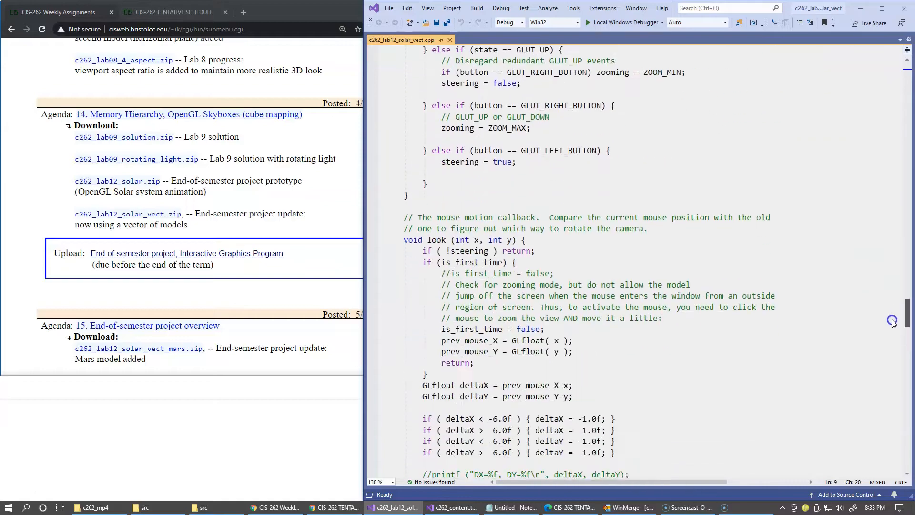
{"action": "scroll", "scroll_direction": "up", "scroll_amount": 3}
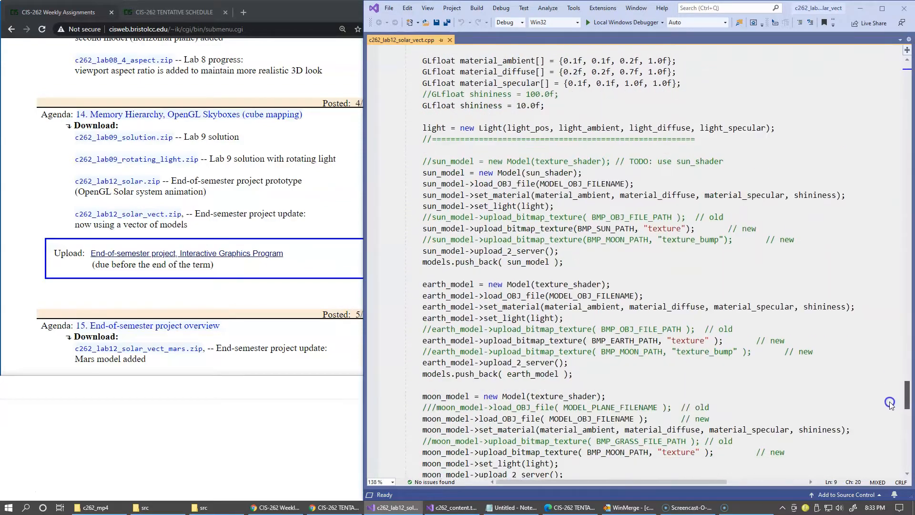
{"action": "scroll", "scroll_direction": "down", "scroll_amount": 3}
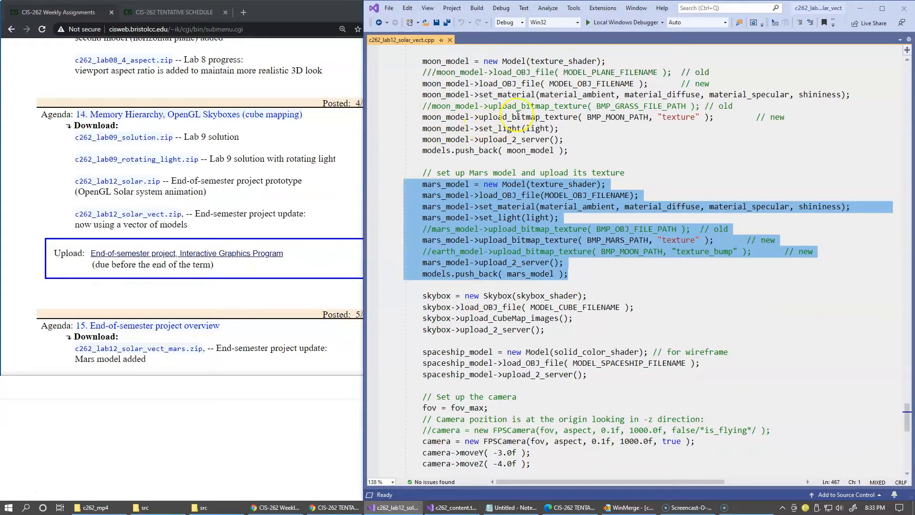
{"action": "left_click", "coordinate": [515, 184]}
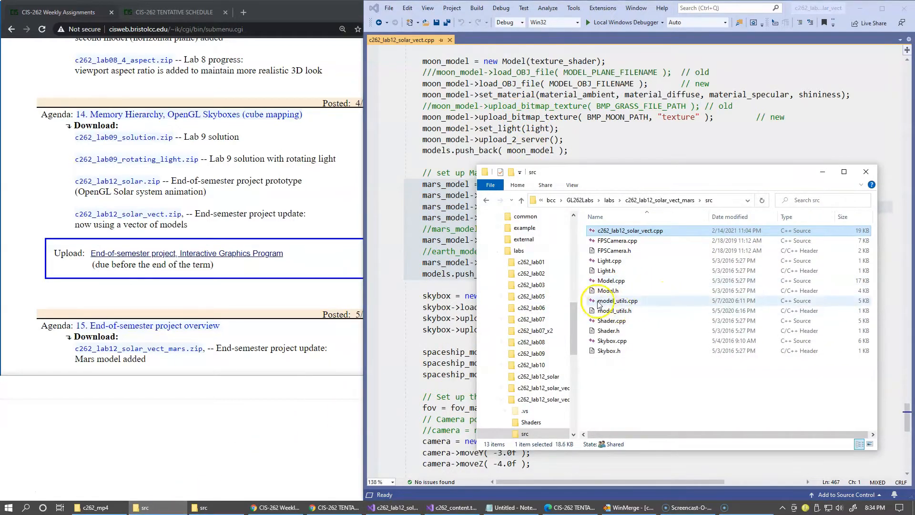
- View the mars_model orbit, translation and scaling transforms in model_utils.cpp
{"action": "left_click", "coordinate": [618, 300]}
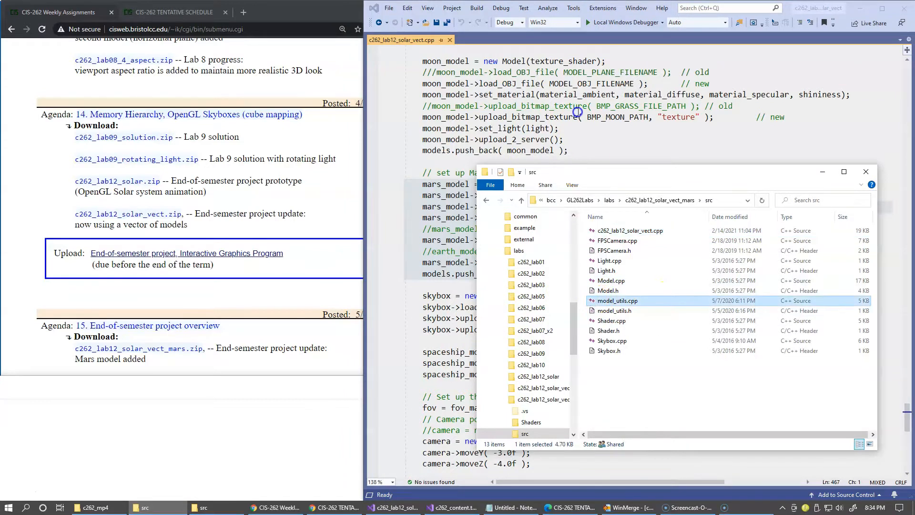
{"action": "double_click", "coordinate": [617, 300]}
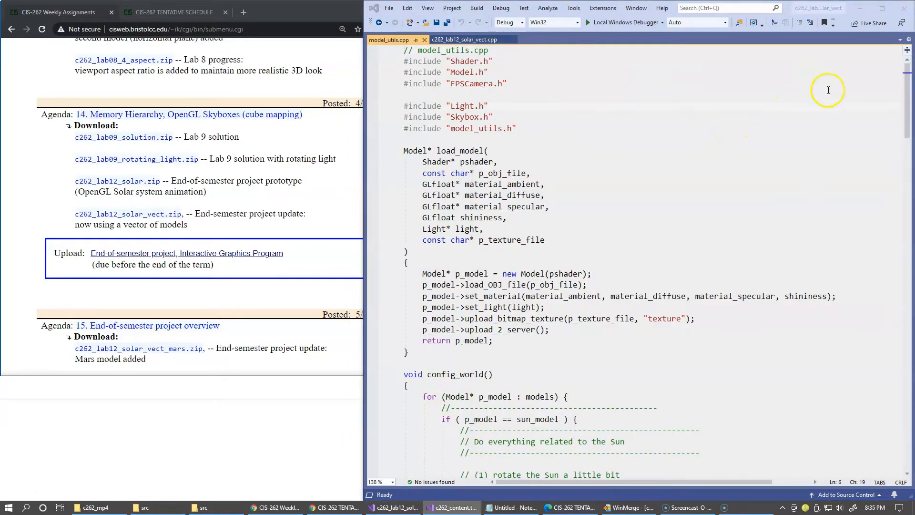
{"action": "scroll", "scroll_direction": "down", "scroll_amount": 3}
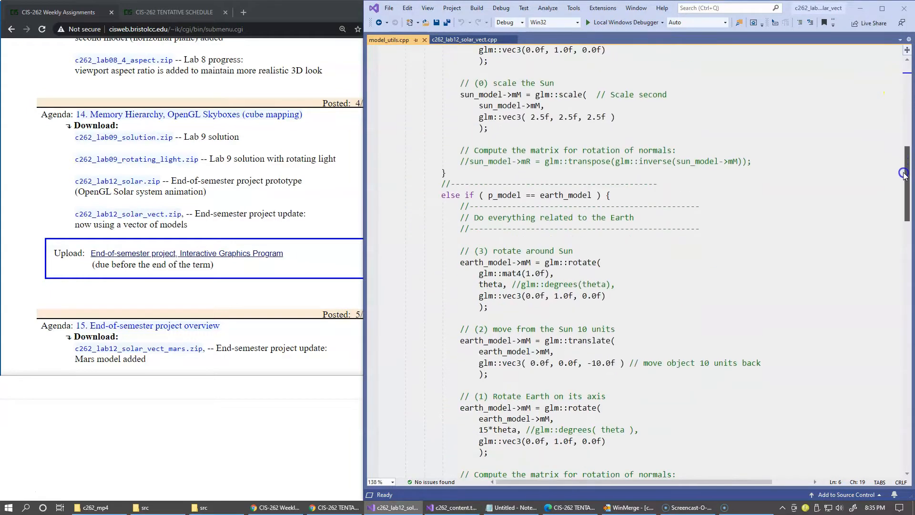
{"action": "scroll", "scroll_direction": "down", "scroll_amount": 3}
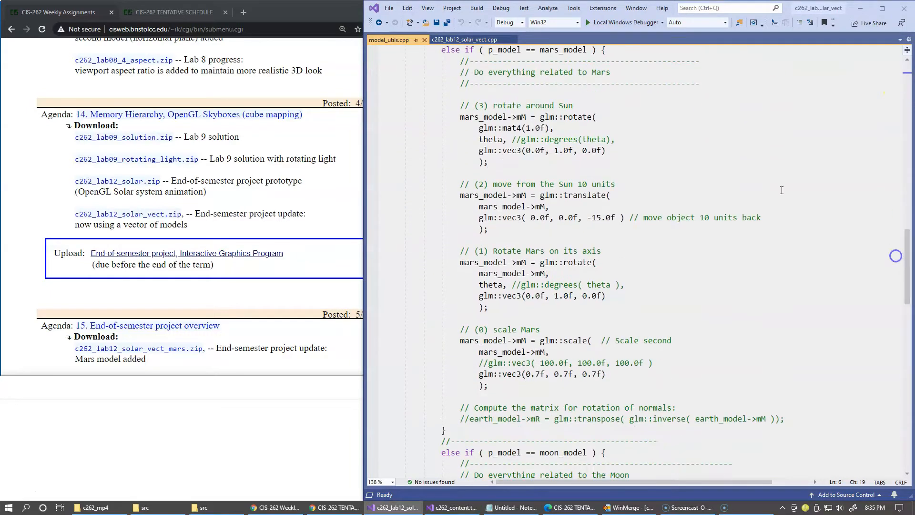
{"action": "mouse_move", "coordinate": [648, 127]}
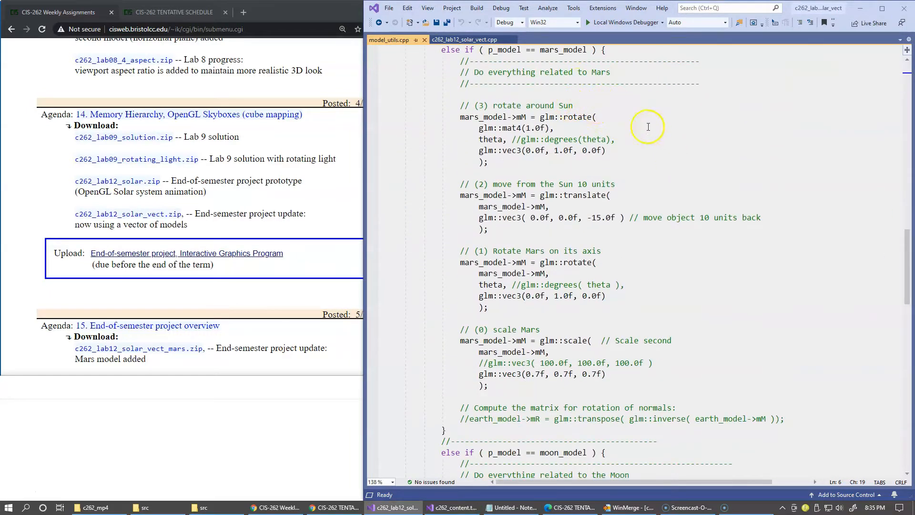
{"action": "mouse_move", "coordinate": [698, 184]}
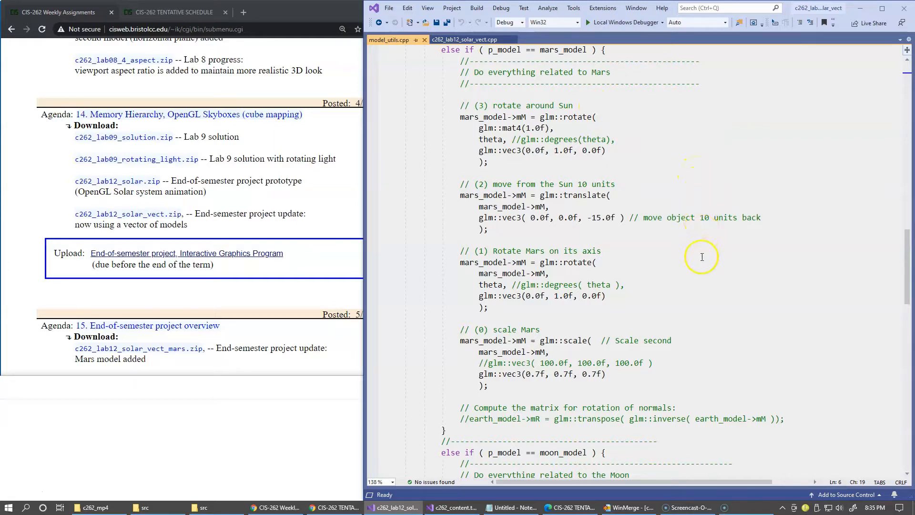
{"action": "mouse_move", "coordinate": [703, 267]}
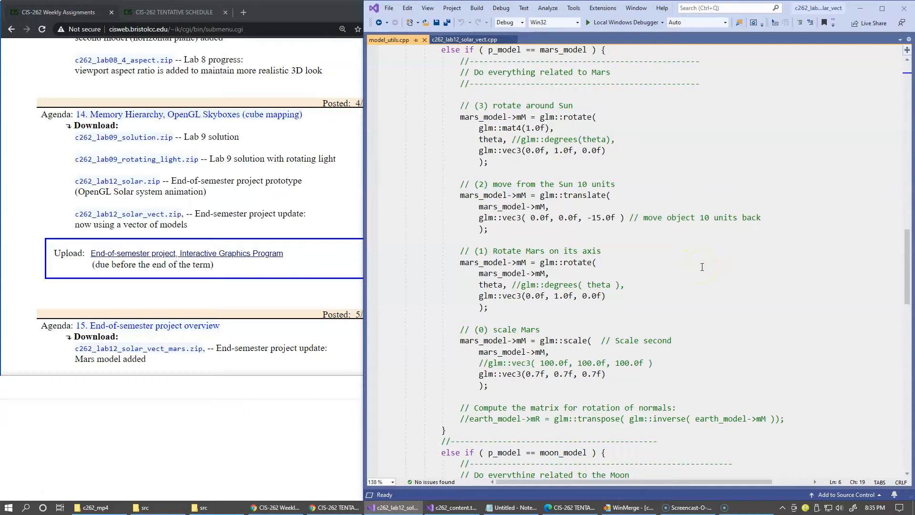
{"action": "mouse_move", "coordinate": [721, 287]}
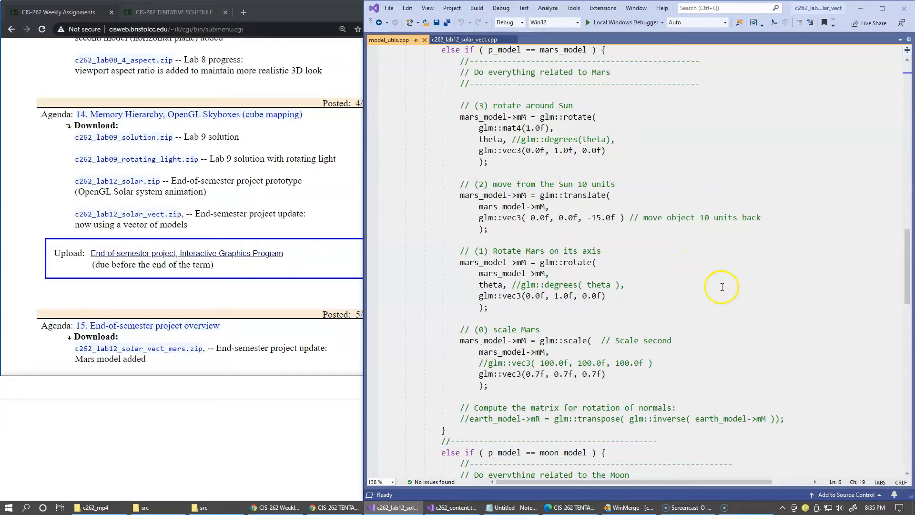
{"action": "mouse_move", "coordinate": [729, 281]}
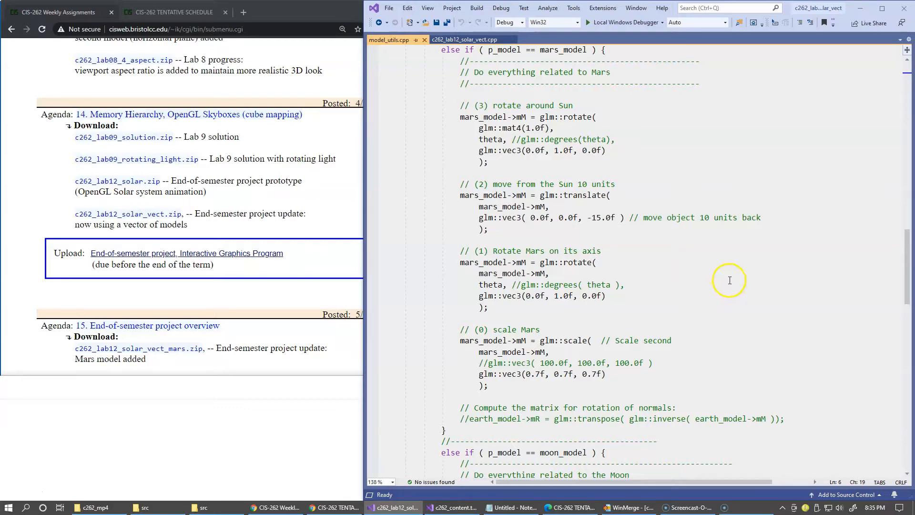
{"action": "mouse_move", "coordinate": [737, 282]}
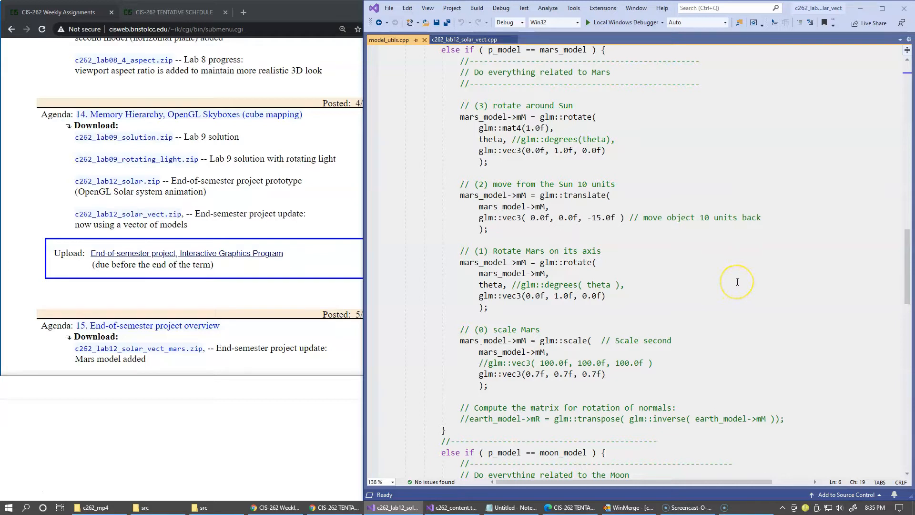
{"action": "mouse_move", "coordinate": [737, 282]}
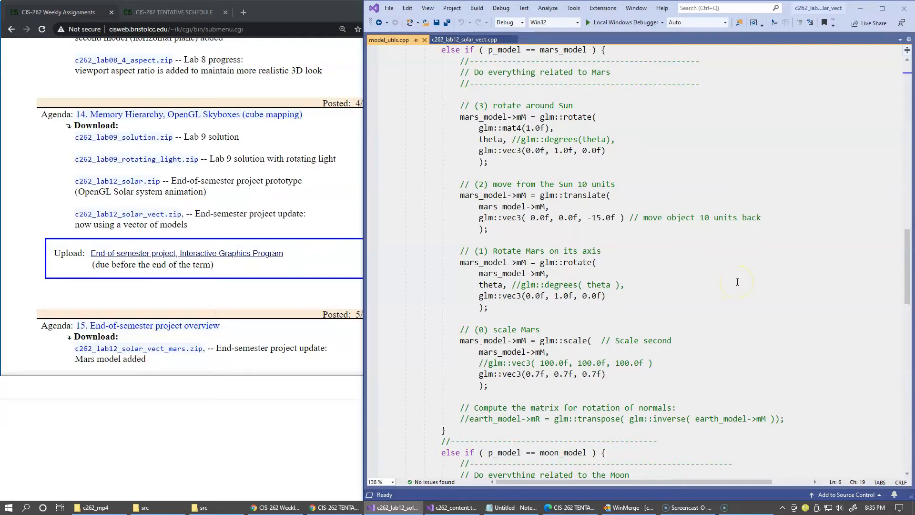
{"action": "mouse_move", "coordinate": [735, 199]}
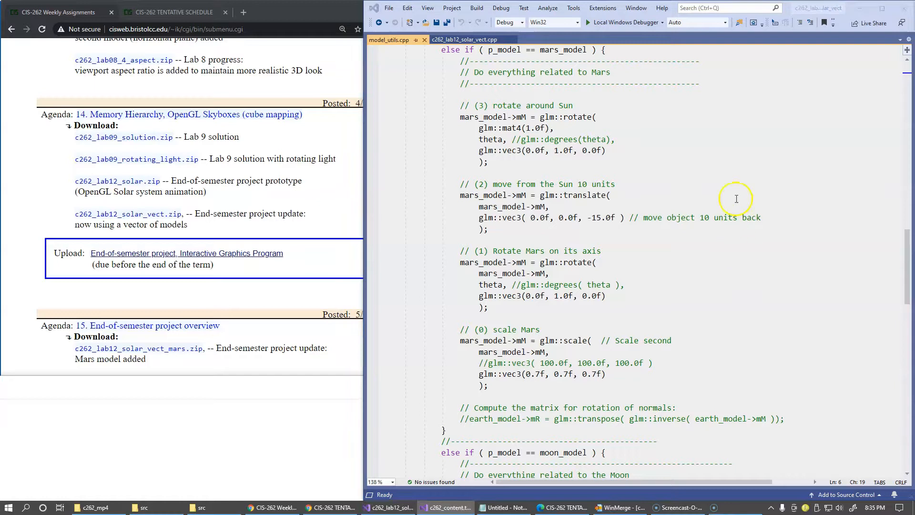
{"action": "mouse_move", "coordinate": [735, 245]}
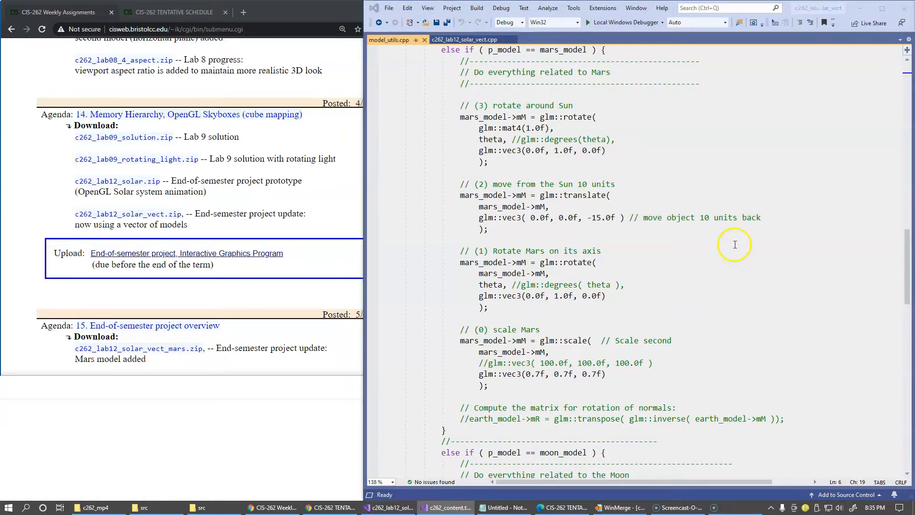
{"action": "mouse_move", "coordinate": [252, 317]}
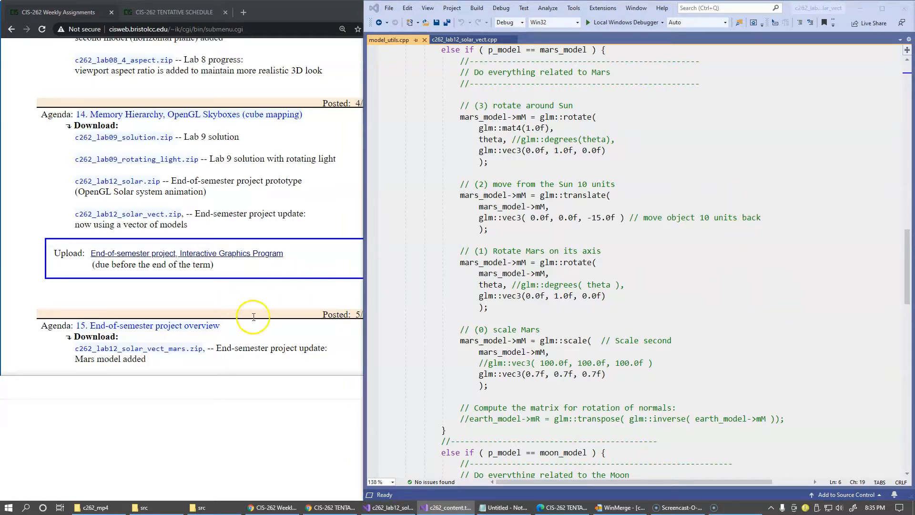
{"action": "mouse_move", "coordinate": [170, 355]}
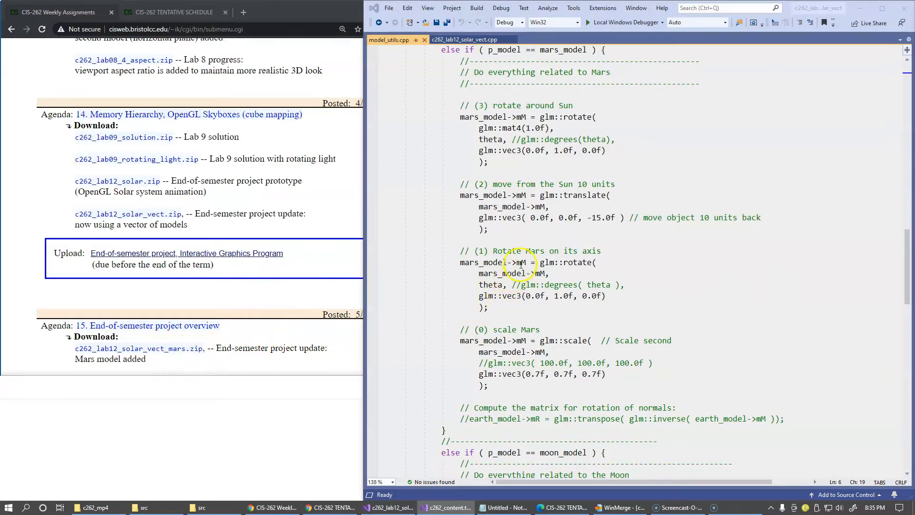
{"action": "mouse_move", "coordinate": [558, 284]}
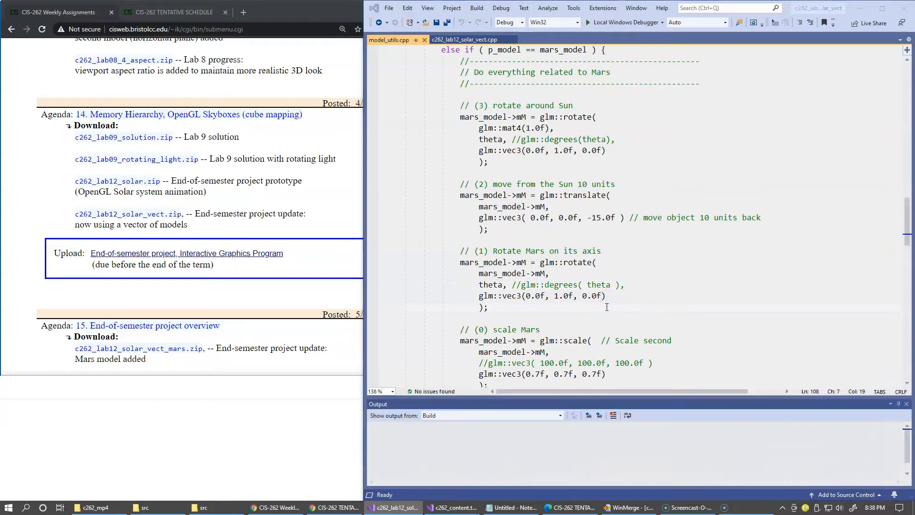
- Run the program with Local Windows Debugger, watch Mars rotate full-screen, then close the window
{"action": "left_click", "coordinate": [623, 22]}
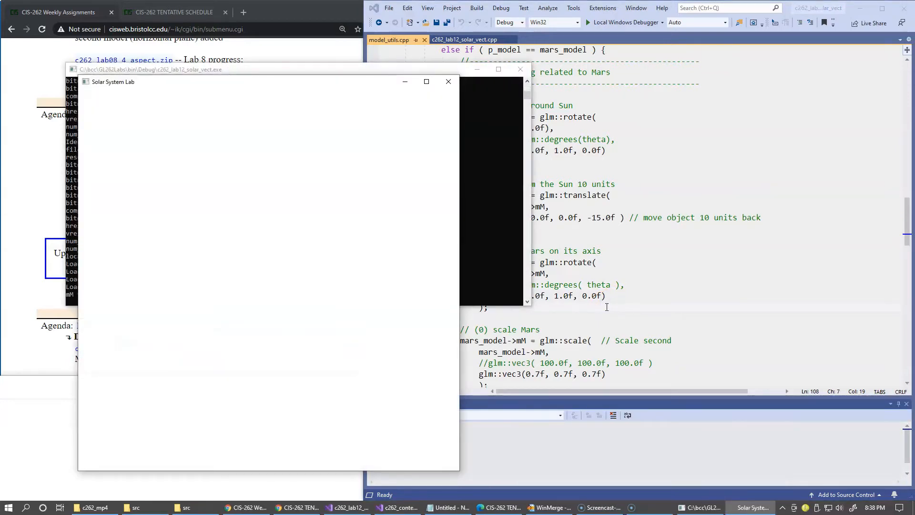
{"action": "left_click", "coordinate": [426, 81]}
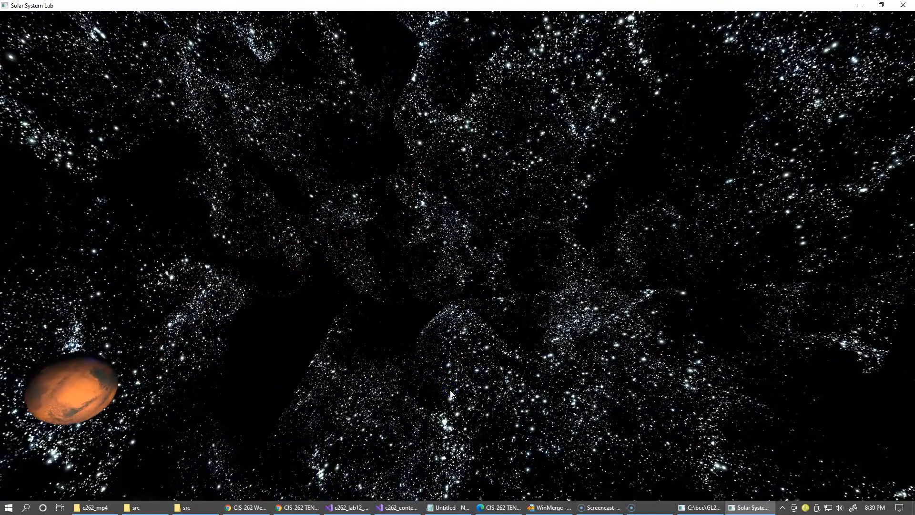
{"action": "mouse_move", "coordinate": [908, 6]}
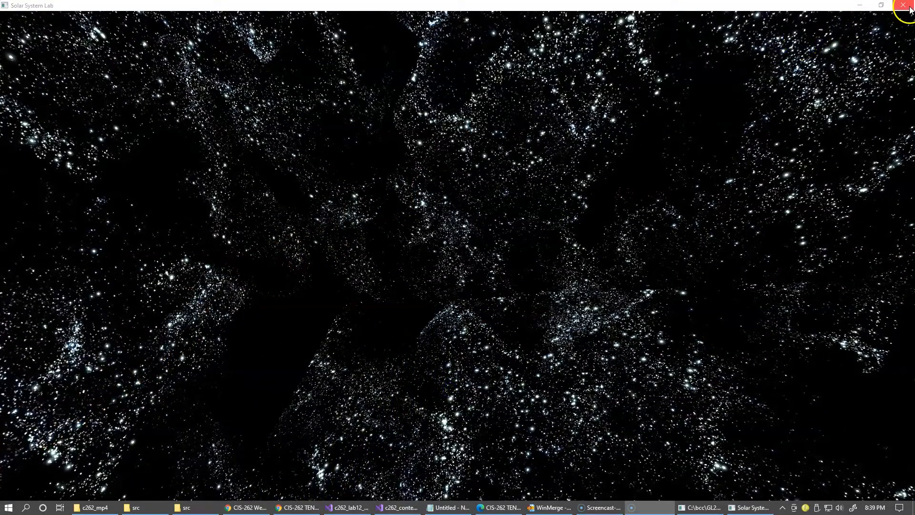
{"action": "left_click", "coordinate": [909, 5]}
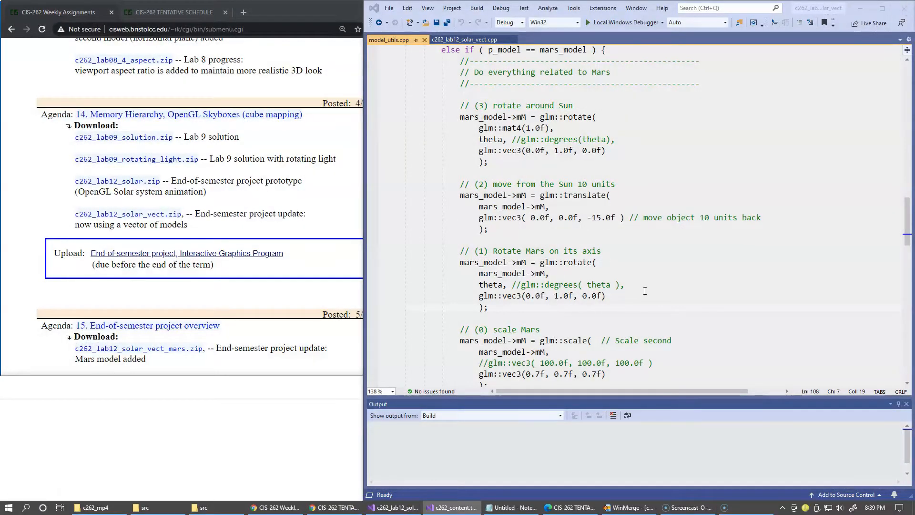